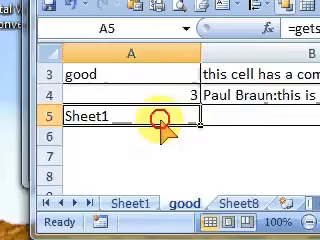
text(=getsheetNameX(1))
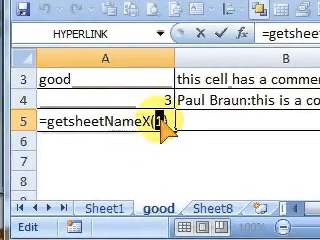
text(2)
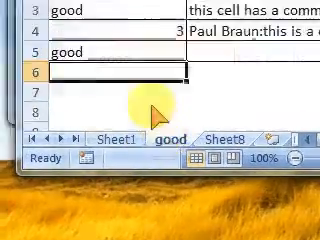
text(=getsheetNameX(2))
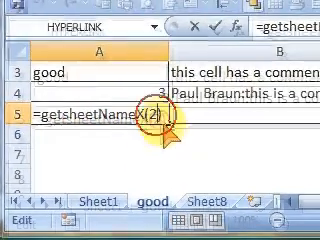